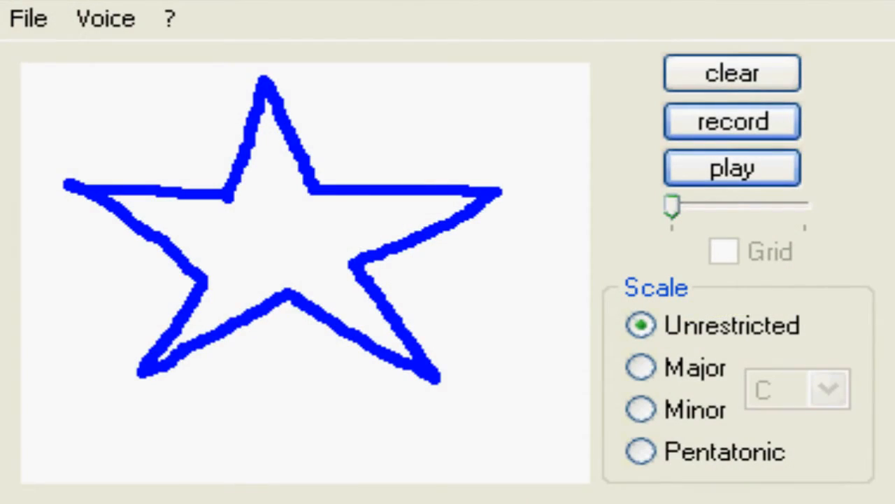
Set the star's key to D, show the note grid, and switch from Pentatonic to Major
{"action": "left_click", "coordinate": [639, 408]}
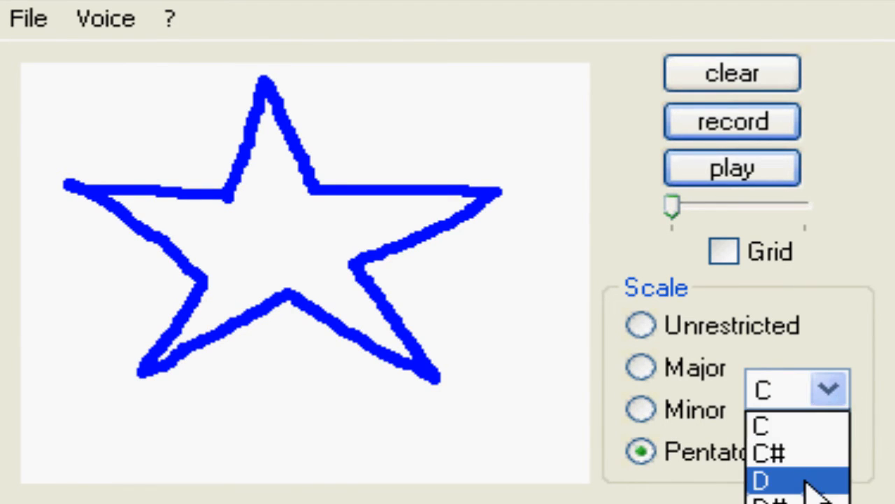
{"action": "left_click", "coordinate": [761, 481]}
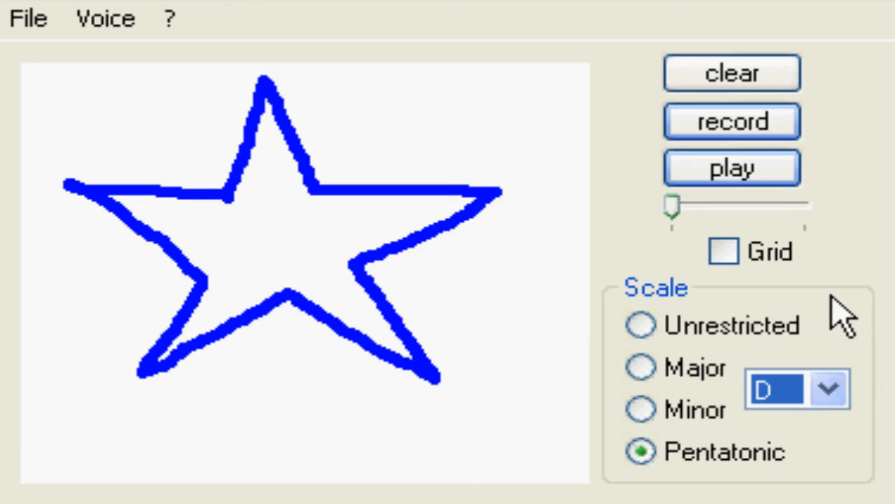
{"action": "left_click", "coordinate": [724, 252]}
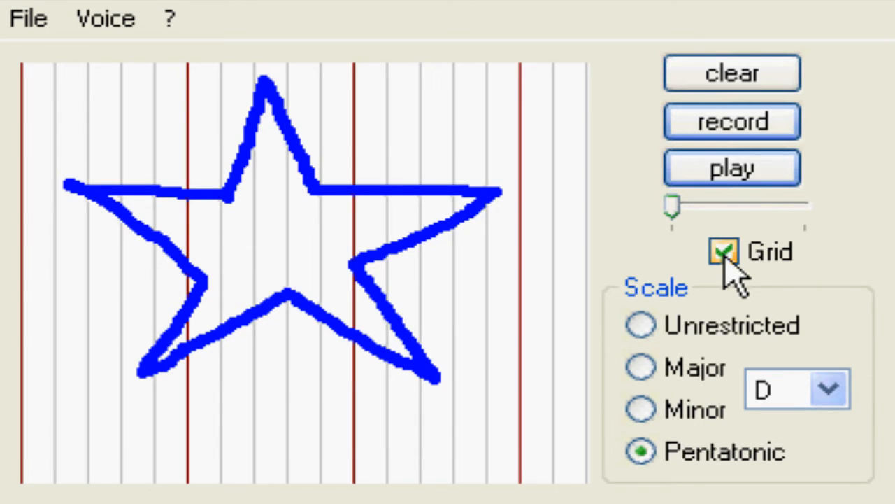
{"action": "left_click", "coordinate": [723, 252]}
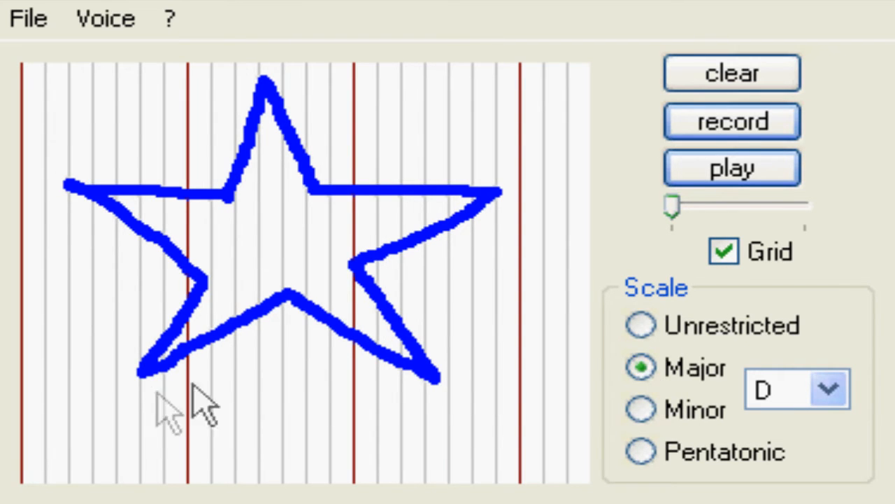
{"action": "mouse_move", "coordinate": [538, 454]}
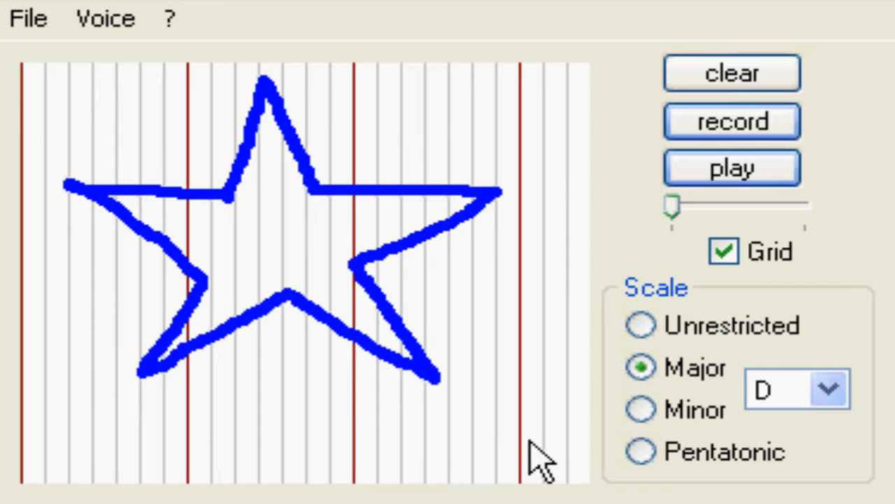
Clear the star, sketch a few test curves on the grid, then clear back to an empty Unrestricted canvas
{"action": "left_click", "coordinate": [641, 452]}
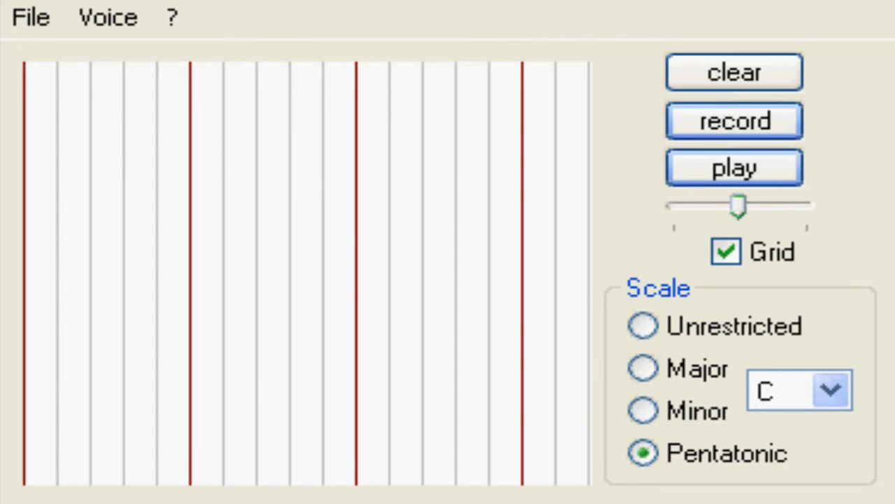
{"action": "left_click", "coordinate": [176, 104]}
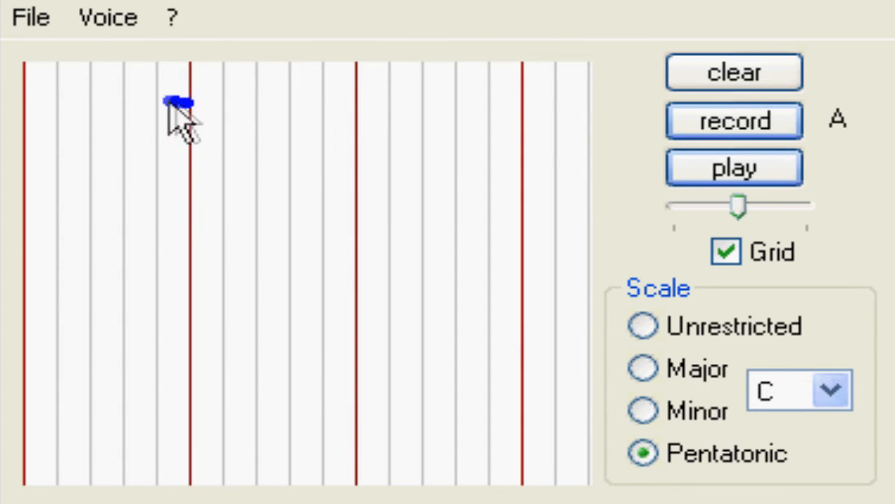
{"action": "left_click_drag", "start_coordinate": [179, 101], "coordinate": [294, 185]}
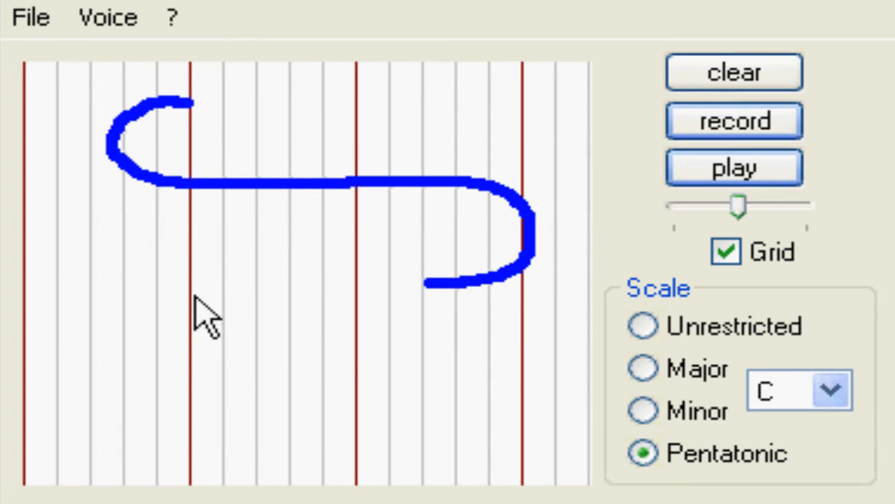
{"action": "left_click_drag", "start_coordinate": [189, 308], "coordinate": [154, 392]}
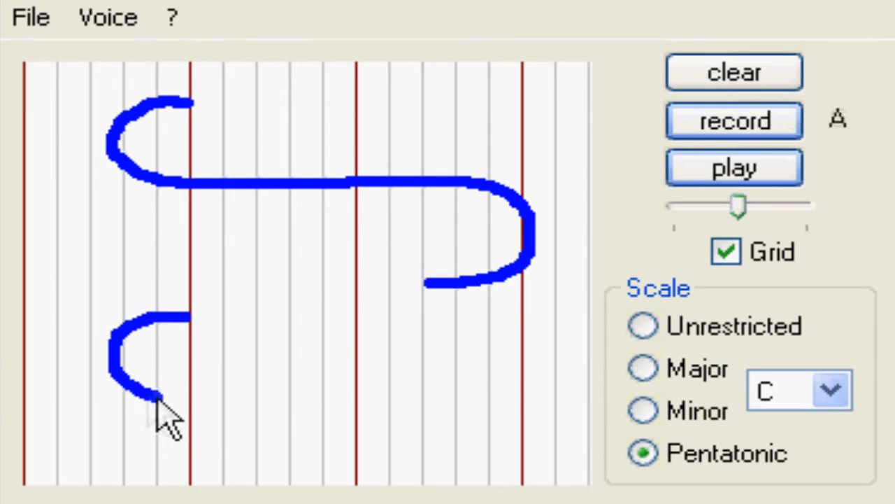
{"action": "left_click_drag", "start_coordinate": [154, 399], "coordinate": [518, 476]}
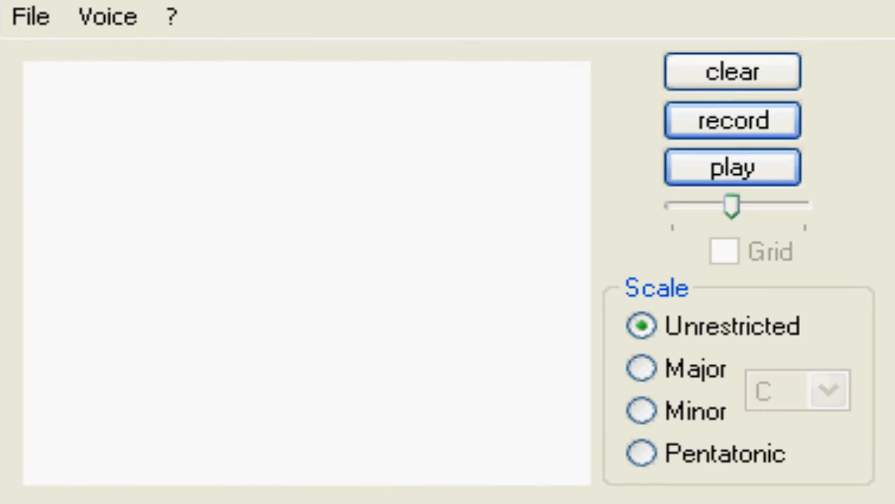
Start recording in G minor and draw the cat's head, body, ears, face and feet
{"action": "left_click", "coordinate": [641, 411]}
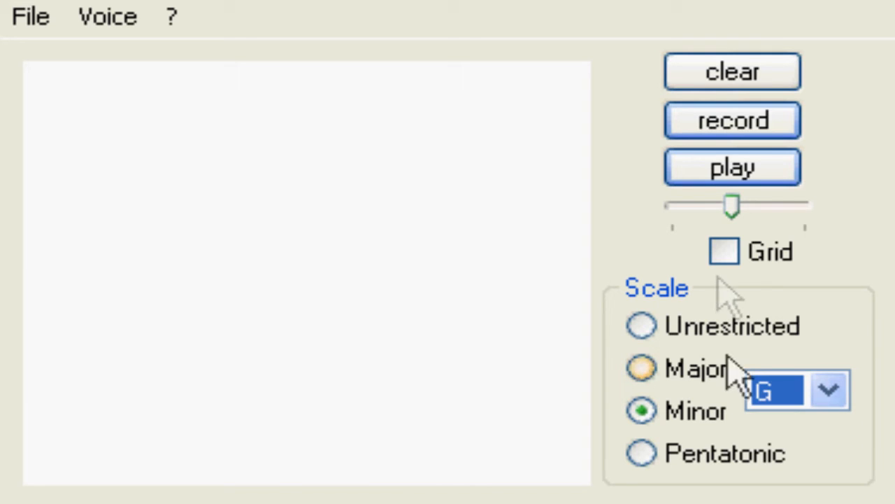
{"action": "left_click", "coordinate": [733, 120]}
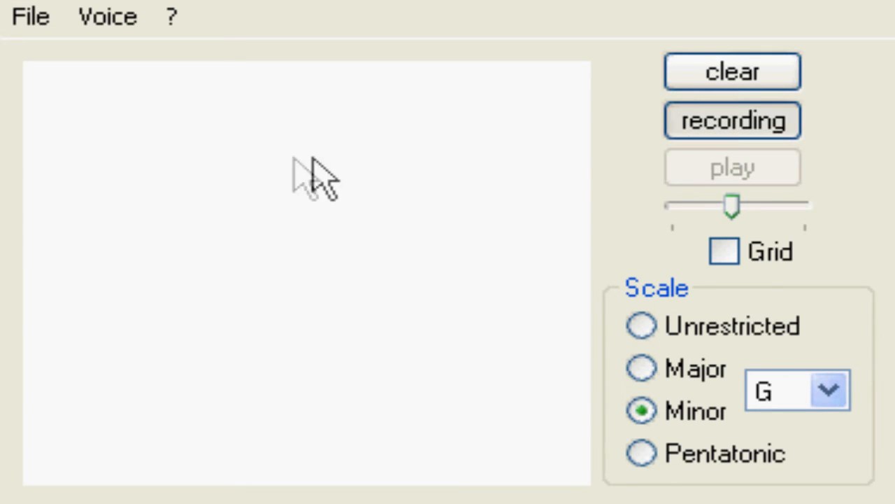
{"action": "left_click_drag", "start_coordinate": [238, 182], "coordinate": [342, 154]}
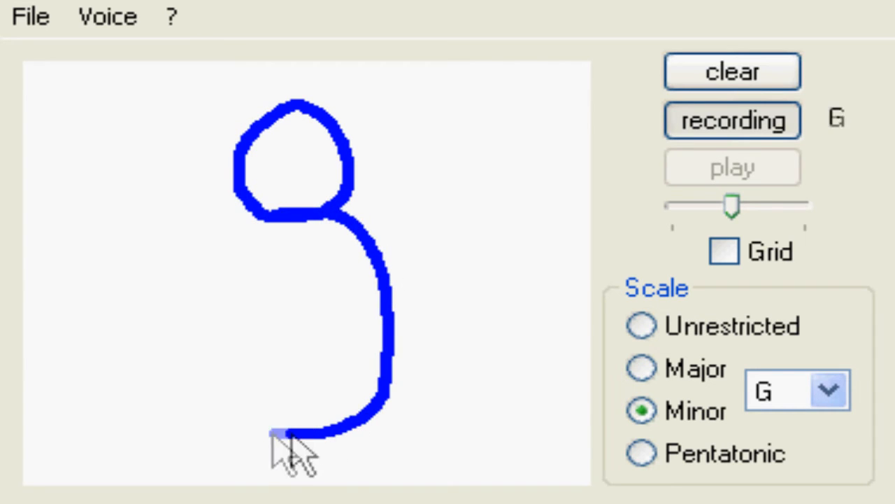
{"action": "left_click_drag", "start_coordinate": [287, 426], "coordinate": [279, 84]}
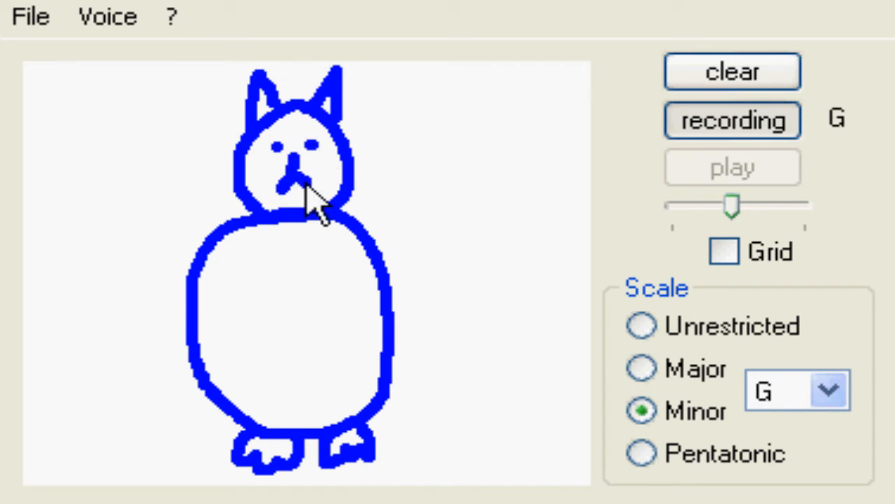
Add the cat's whiskers and tail to finish the recorded drawing
{"action": "left_click_drag", "start_coordinate": [336, 175], "coordinate": [455, 129]}
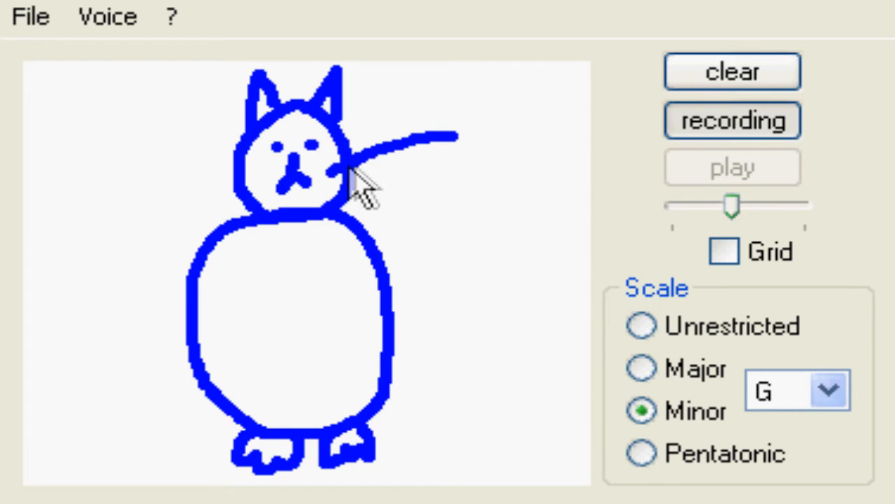
{"action": "left_click_drag", "start_coordinate": [336, 167], "coordinate": [448, 210]}
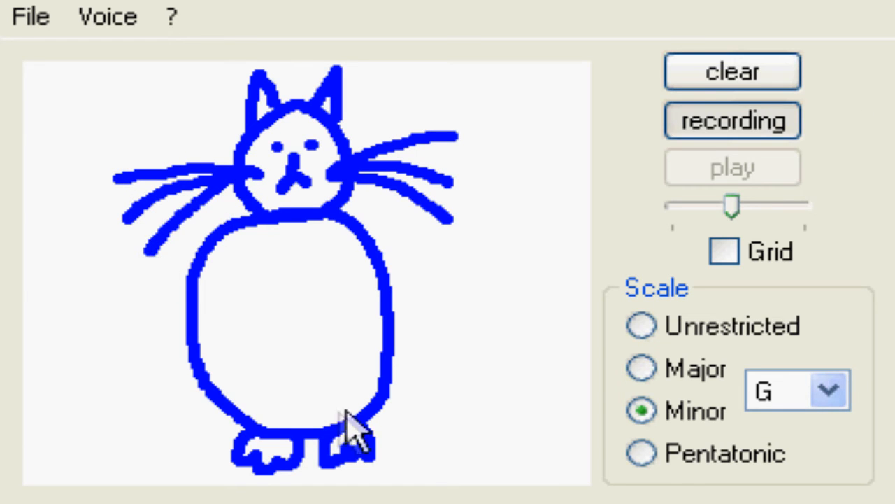
{"action": "left_click_drag", "start_coordinate": [350, 420], "coordinate": [496, 168]}
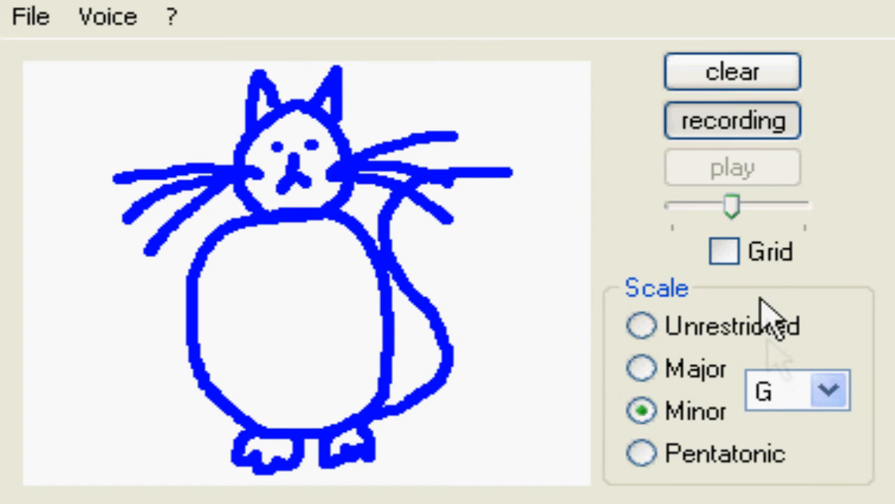
Stop recording and play the cat back once as a G minor tune
{"action": "left_click", "coordinate": [733, 120]}
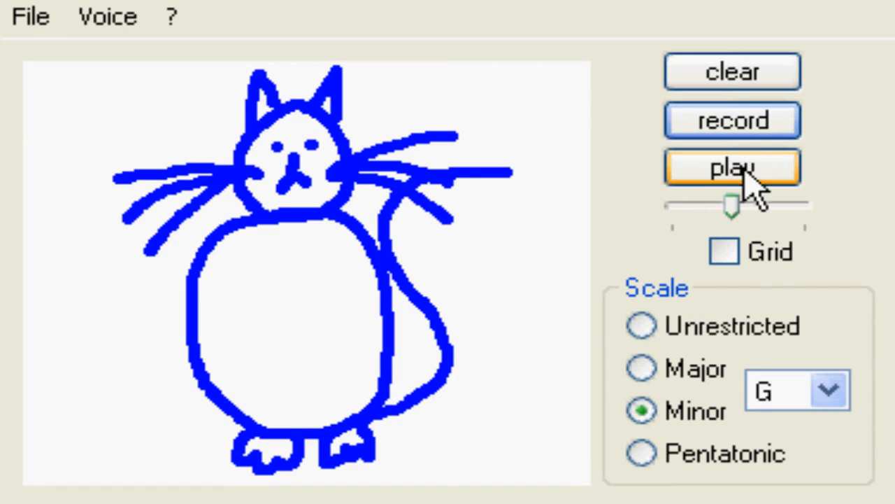
{"action": "left_click", "coordinate": [732, 168]}
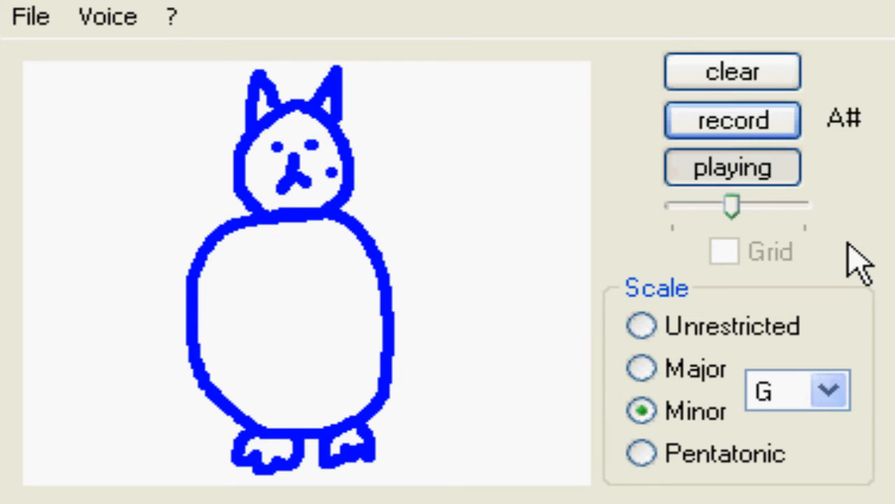
{"action": "left_click_drag", "start_coordinate": [335, 168], "coordinate": [455, 129]}
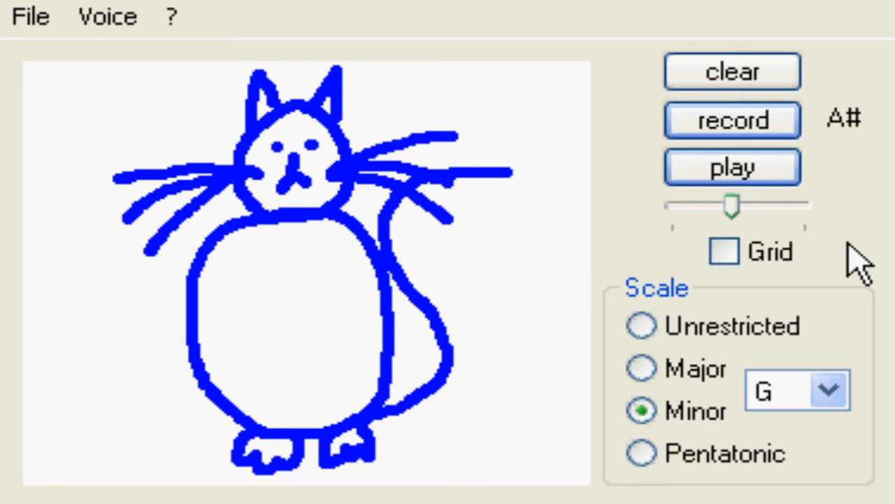
Replay the cat recording in F# major until the whole cat is redrawn
{"action": "left_click", "coordinate": [828, 389]}
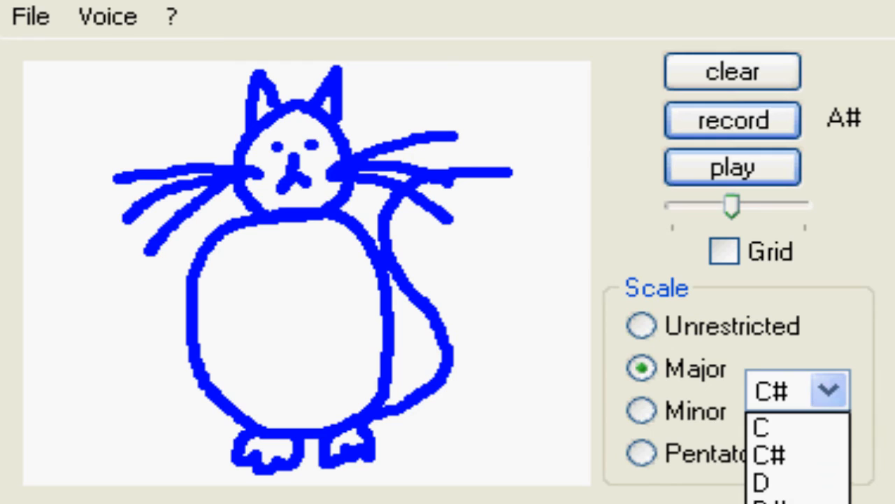
{"action": "left_click", "coordinate": [732, 167]}
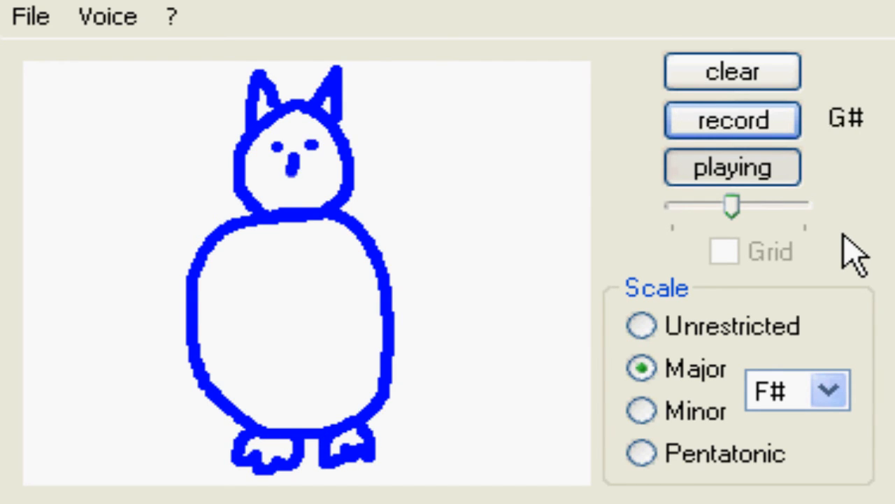
{"action": "left_click_drag", "start_coordinate": [319, 168], "coordinate": [455, 133]}
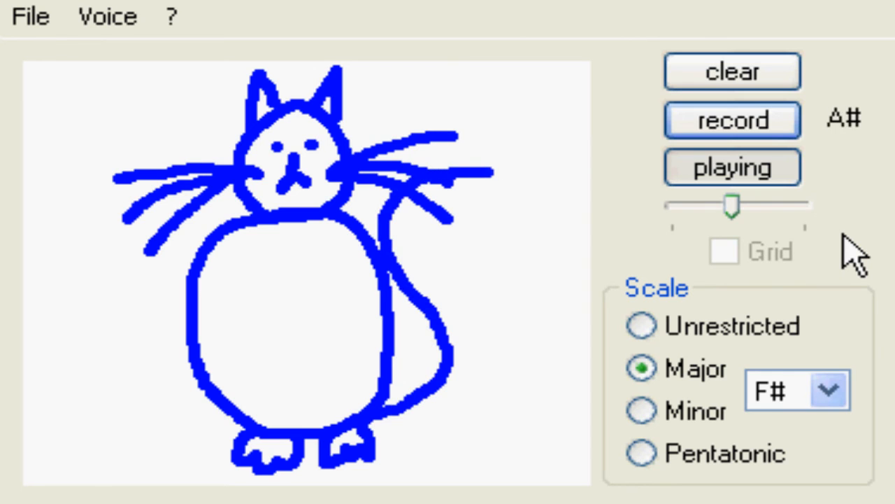
{"action": "left_click", "coordinate": [30, 17]}
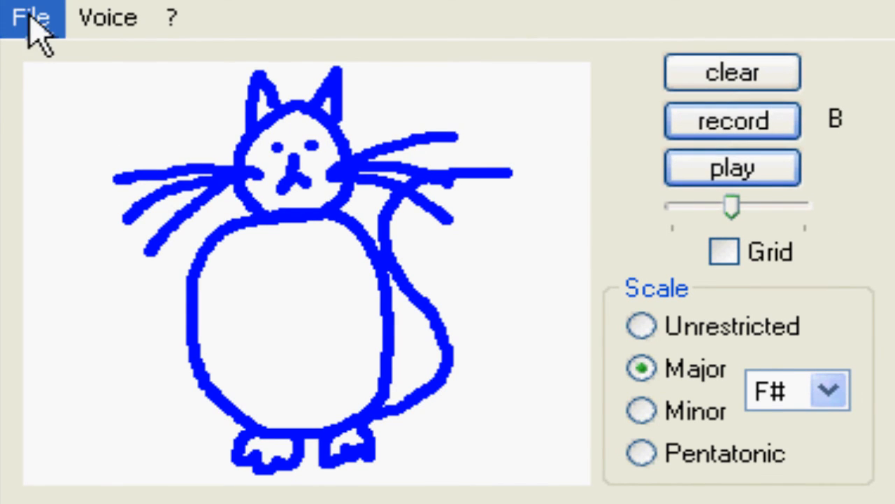
Save the cat as catsong.sav, reopen it in A# minor, and set playback speed to fastest
{"action": "left_click", "coordinate": [32, 17]}
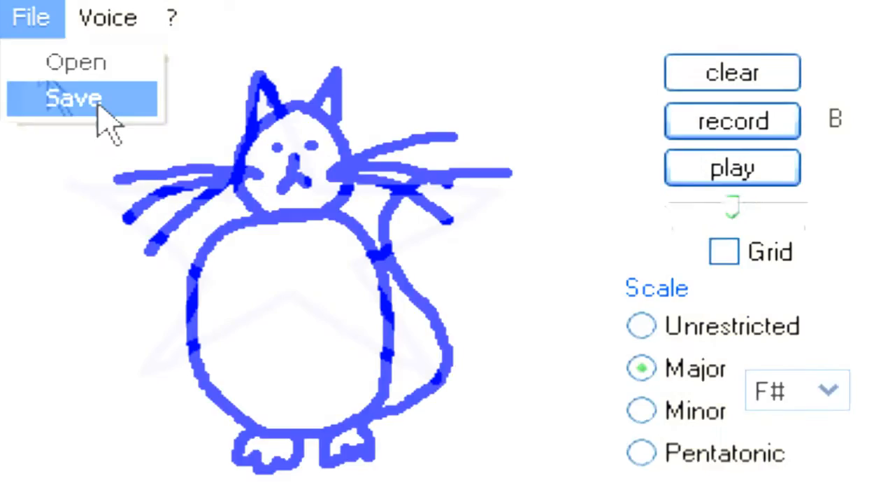
{"action": "left_click", "coordinate": [76, 62]}
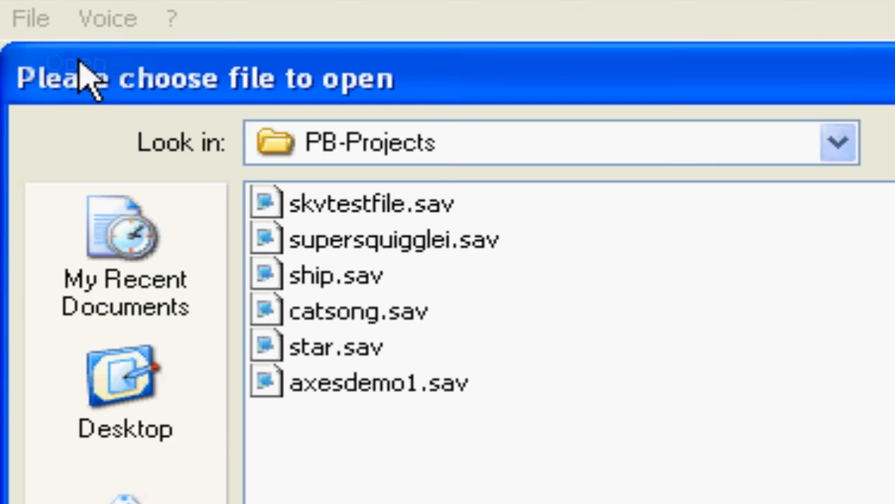
{"action": "left_click", "coordinate": [358, 310]}
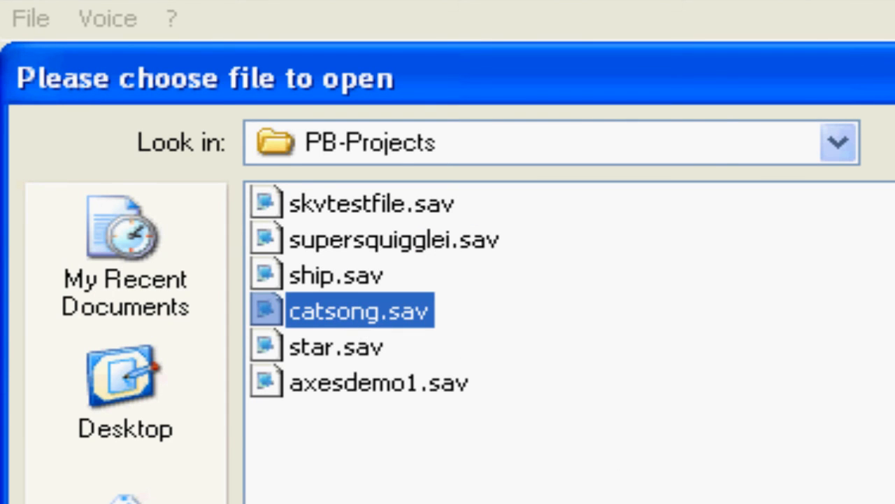
{"action": "double_click", "coordinate": [359, 311]}
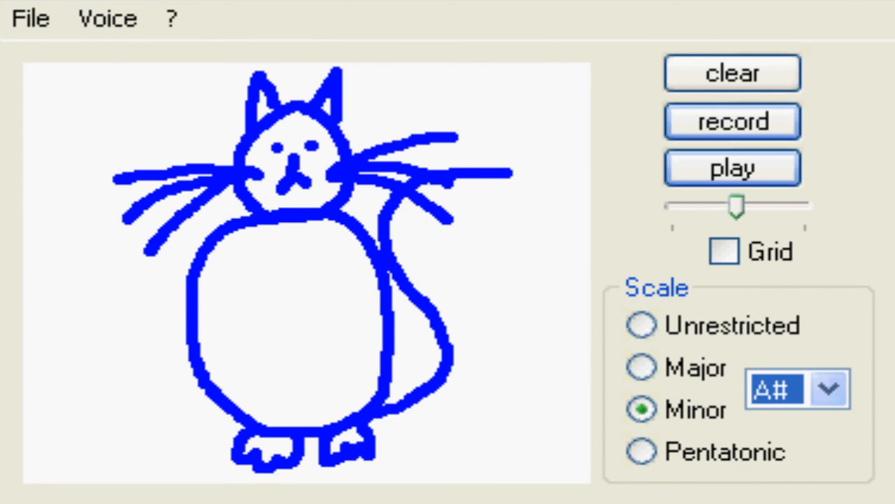
{"action": "left_click_drag", "start_coordinate": [735, 204], "coordinate": [804, 204]}
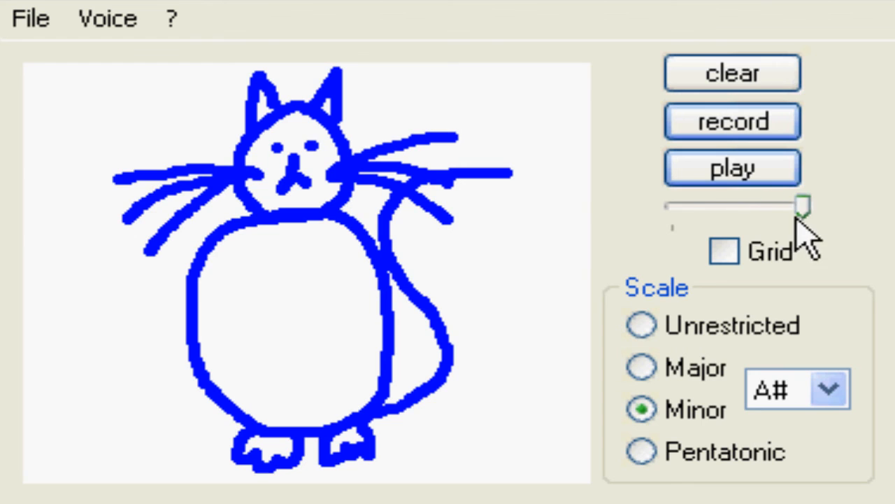